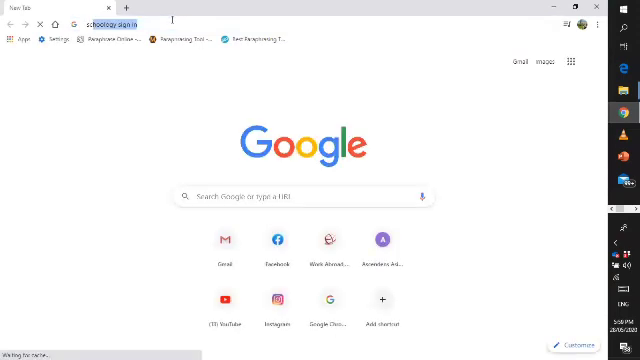
# - Go to schoology.com, look over the Sign Up options, then proceed to Log In
pyautogui.click(120, 24)
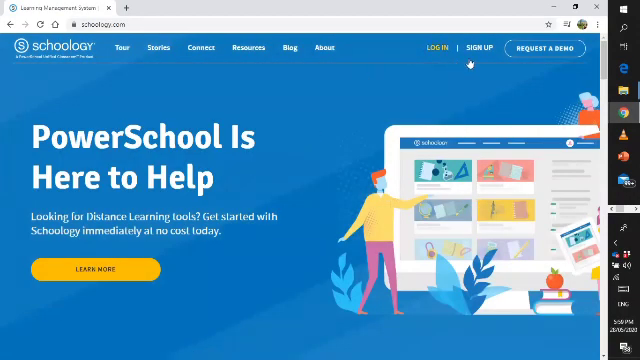
pyautogui.click(480, 48)
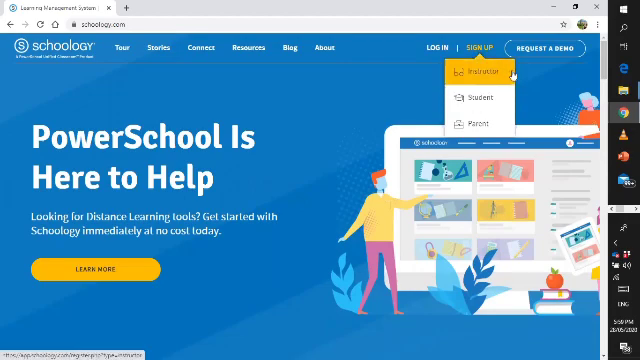
pyautogui.moveTo(478, 122)
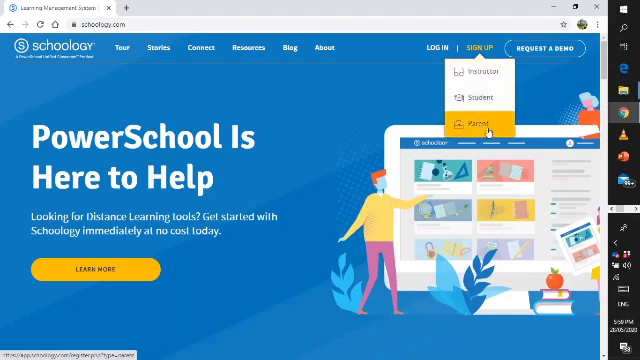
pyautogui.click(436, 48)
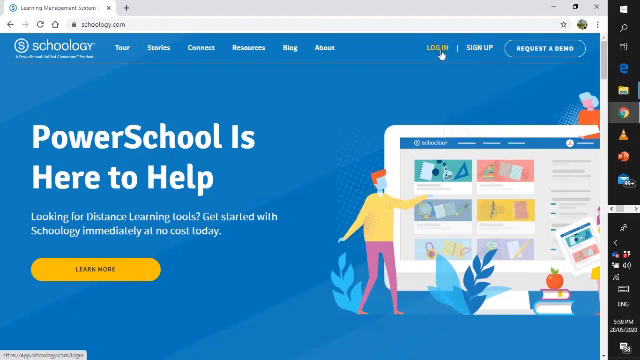
pyautogui.click(480, 48)
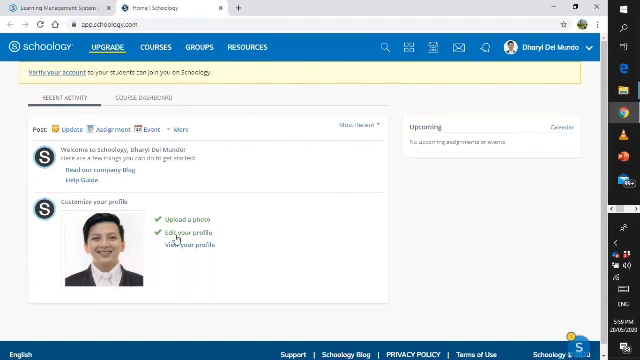
pyautogui.moveTo(116, 268)
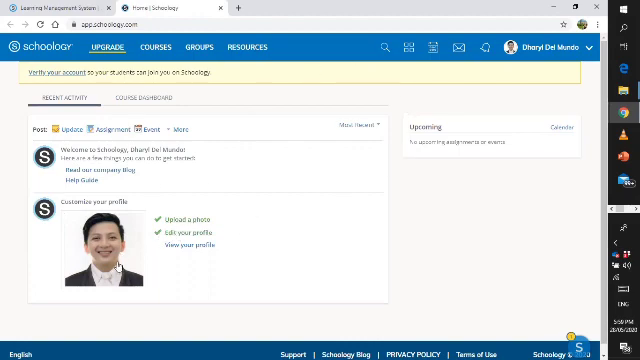
pyautogui.moveTo(232, 252)
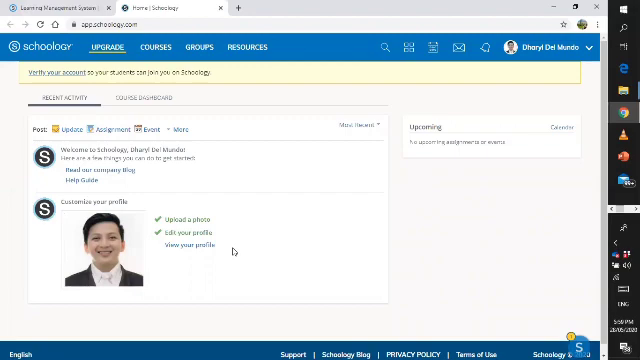
pyautogui.moveTo(228, 248)
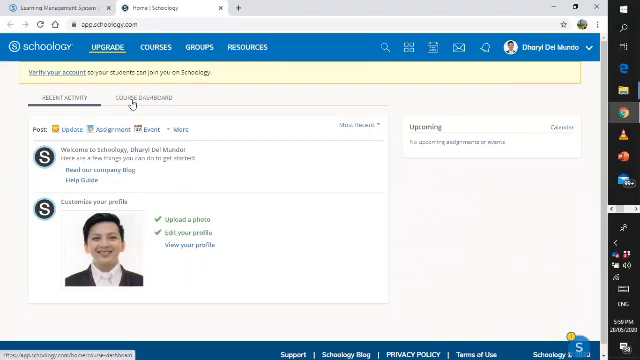
pyautogui.moveTo(158, 48)
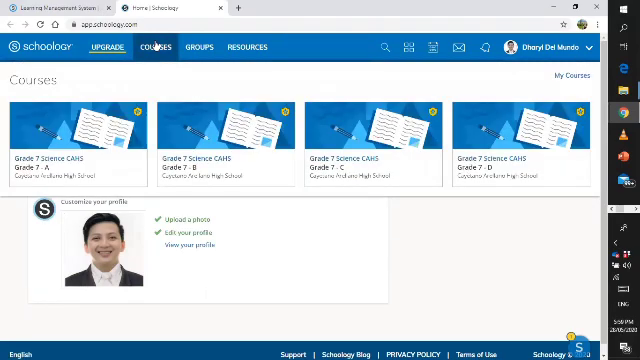
pyautogui.moveTo(372, 136)
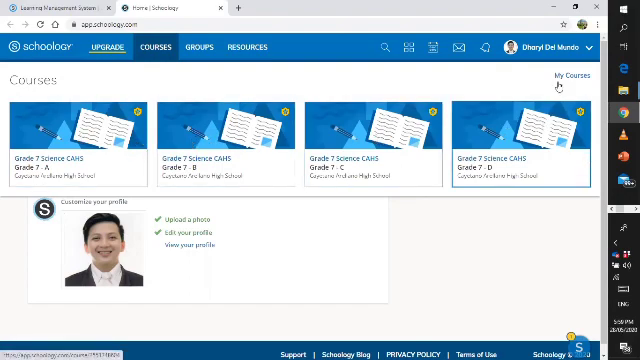
# - Show the Courses menu listing the four Grade 7 Science courses
pyautogui.click(568, 76)
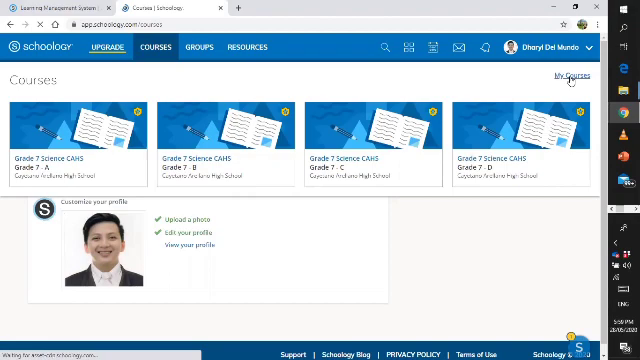
# - Go to My Courses and start Create Course under Manage Courses
pyautogui.click(564, 72)
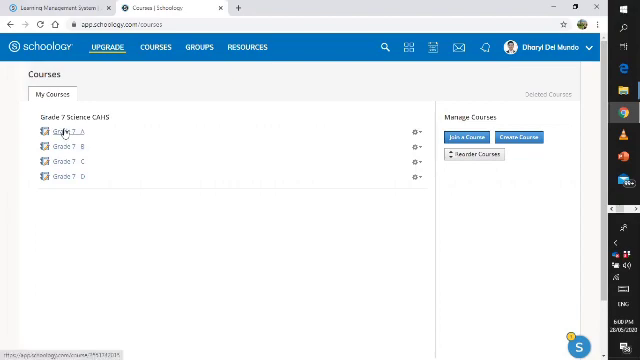
pyautogui.moveTo(98, 168)
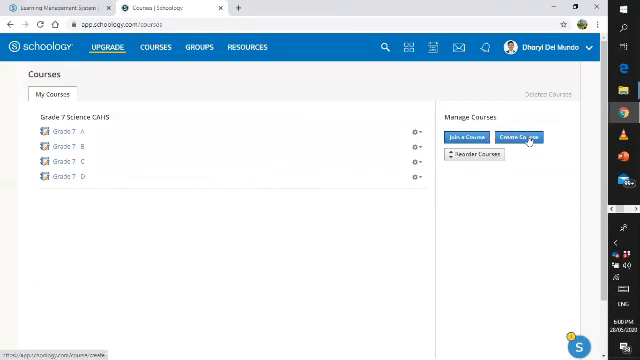
pyautogui.click(512, 136)
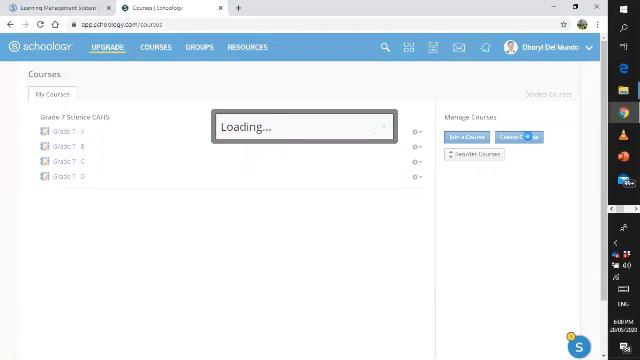
pyautogui.click(510, 128)
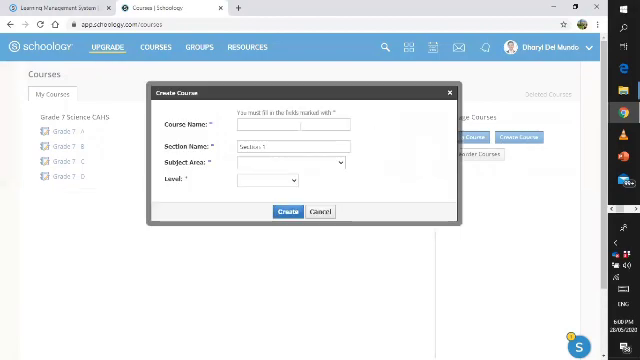
# - Fill in course name Grade 7 Science, section E, subject Science, level grade 7, and create it
pyautogui.click(290, 124)
pyautogui.write('Grade 7 Science')
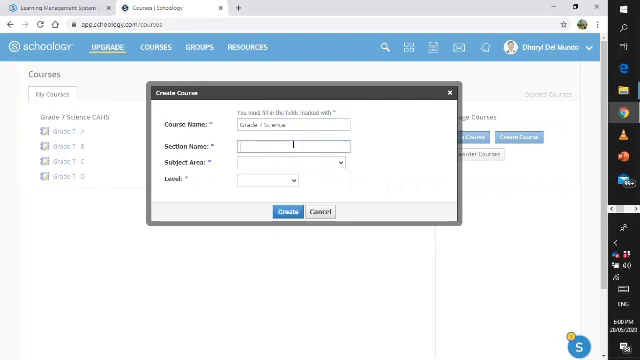
pyautogui.click(300, 164)
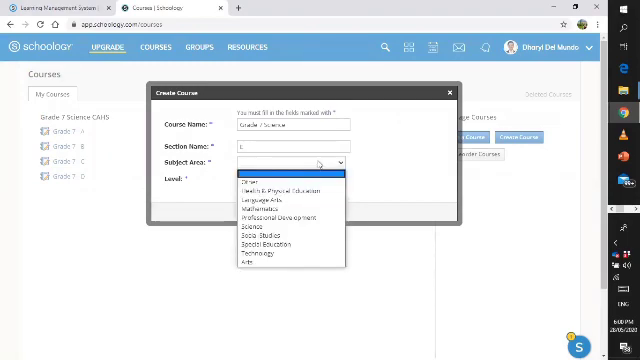
pyautogui.moveTo(252, 228)
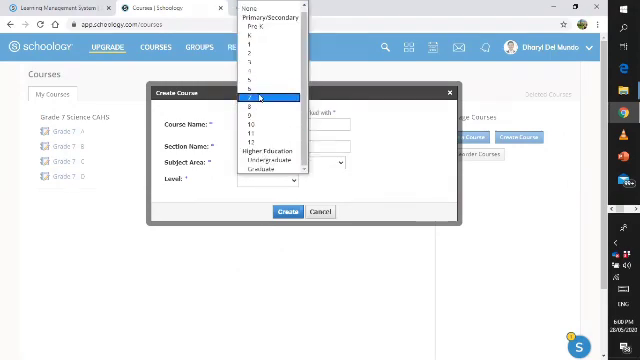
pyautogui.click(268, 100)
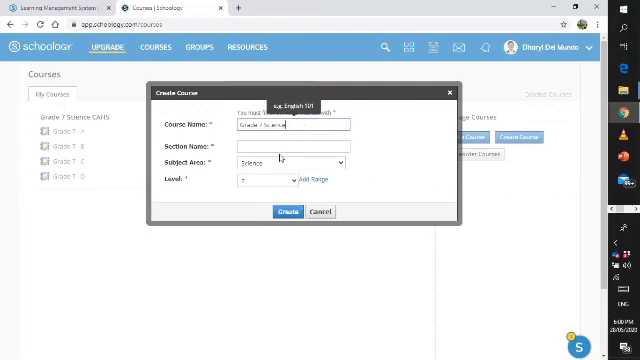
pyautogui.click(290, 148)
pyautogui.write('Grade 7 - L')
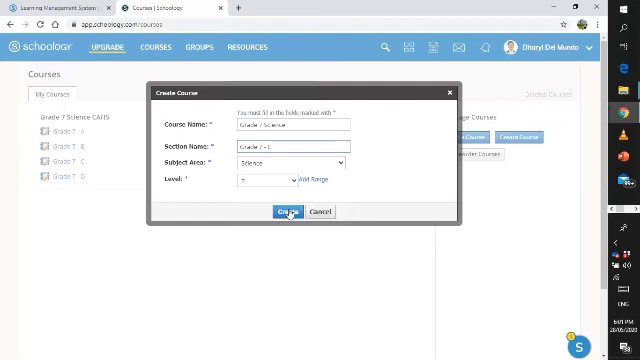
pyautogui.click(288, 212)
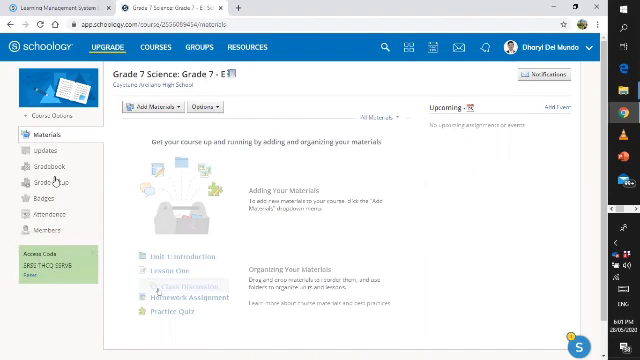
pyautogui.moveTo(52, 166)
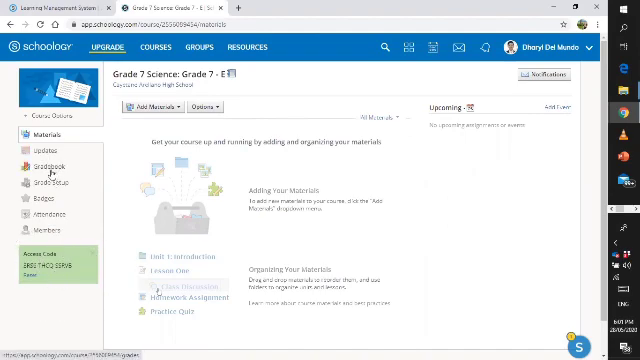
pyautogui.moveTo(44, 204)
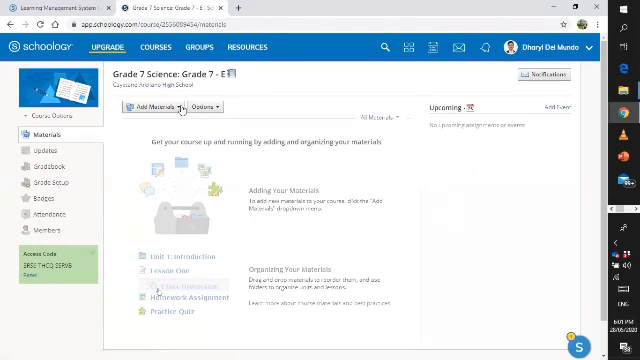
pyautogui.click(158, 104)
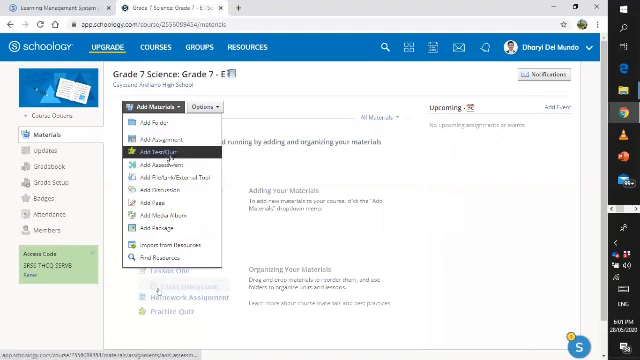
pyautogui.moveTo(160, 164)
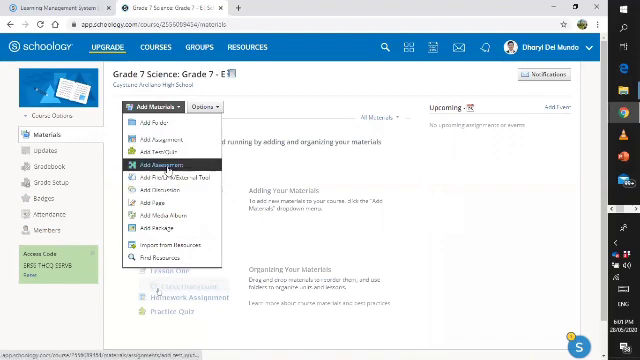
pyautogui.moveTo(170, 216)
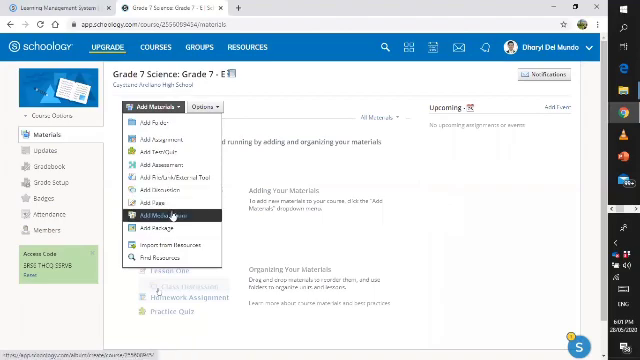
pyautogui.click(200, 104)
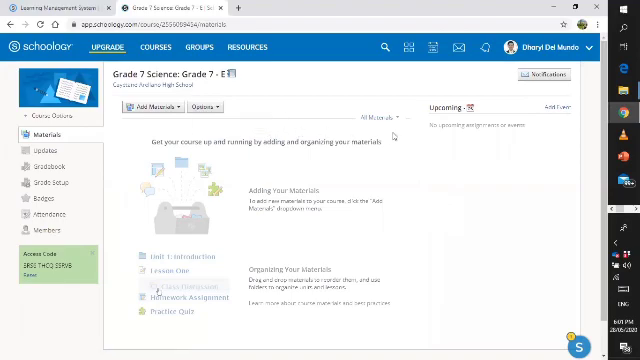
pyautogui.moveTo(392, 118)
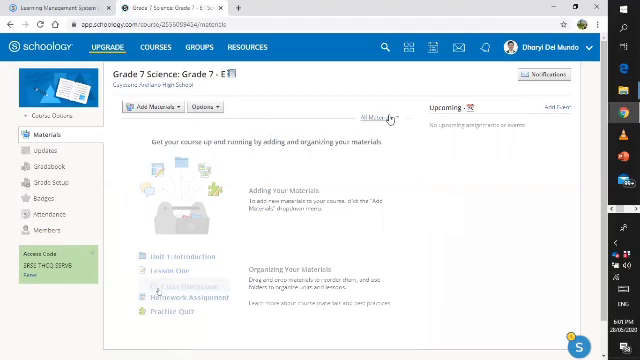
pyautogui.click(372, 120)
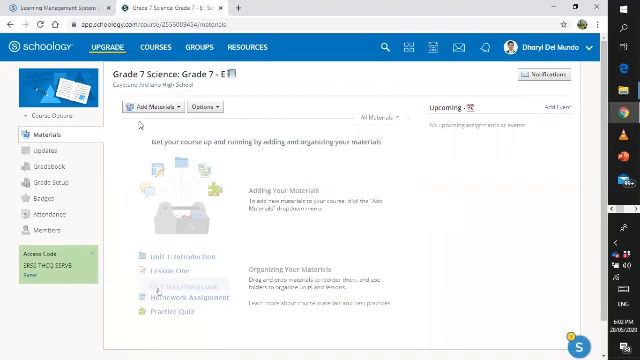
pyautogui.click(154, 48)
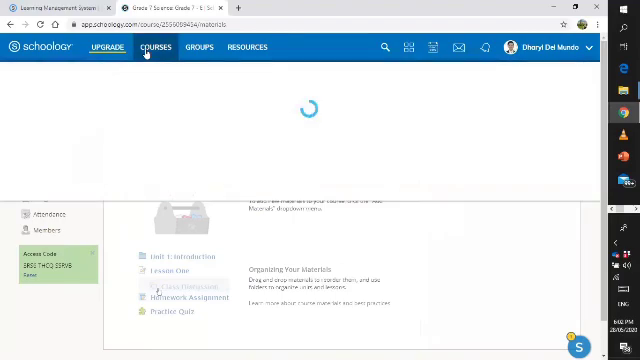
pyautogui.click(152, 46)
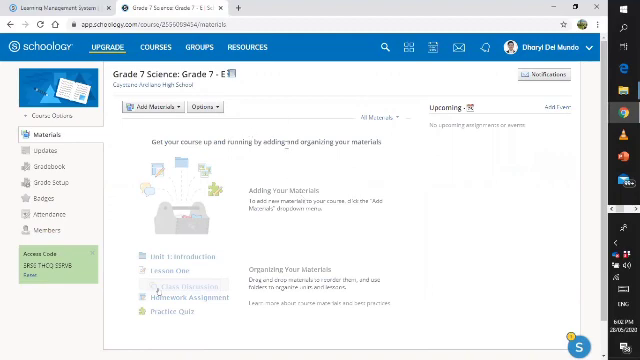
pyautogui.moveTo(302, 218)
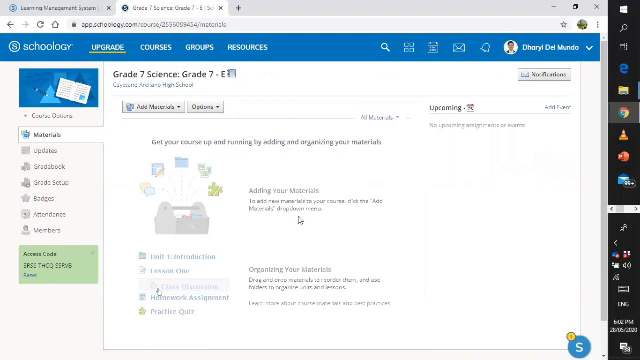
pyautogui.click(160, 106)
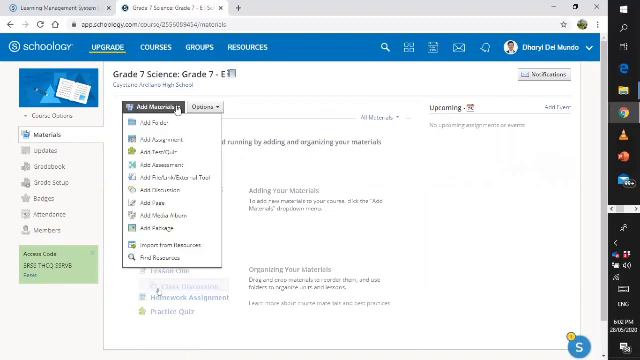
pyautogui.moveTo(156, 124)
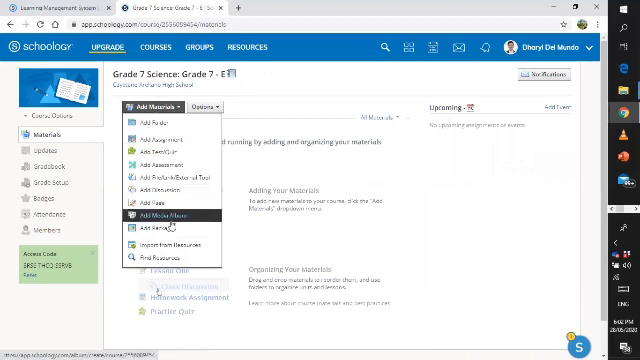
pyautogui.moveTo(268, 114)
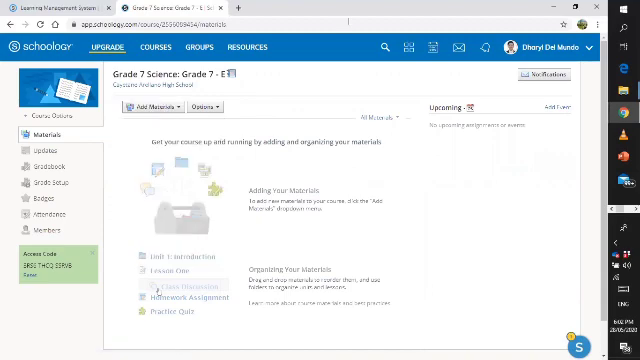
pyautogui.moveTo(420, 84)
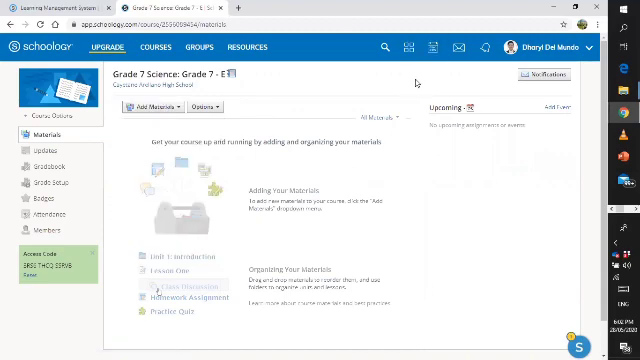
pyautogui.click(196, 48)
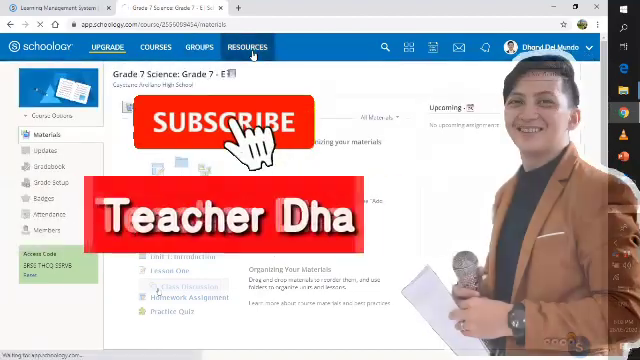
# - Leave the new course page for the Resources area
pyautogui.click(246, 48)
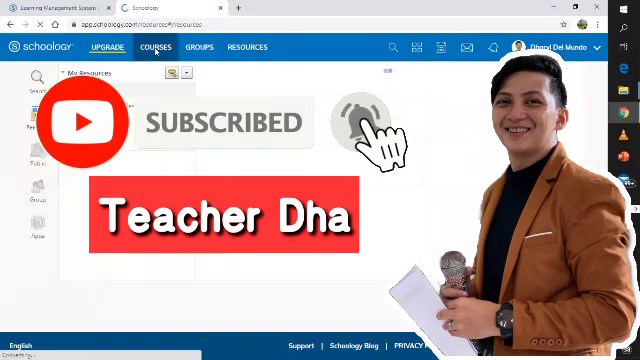